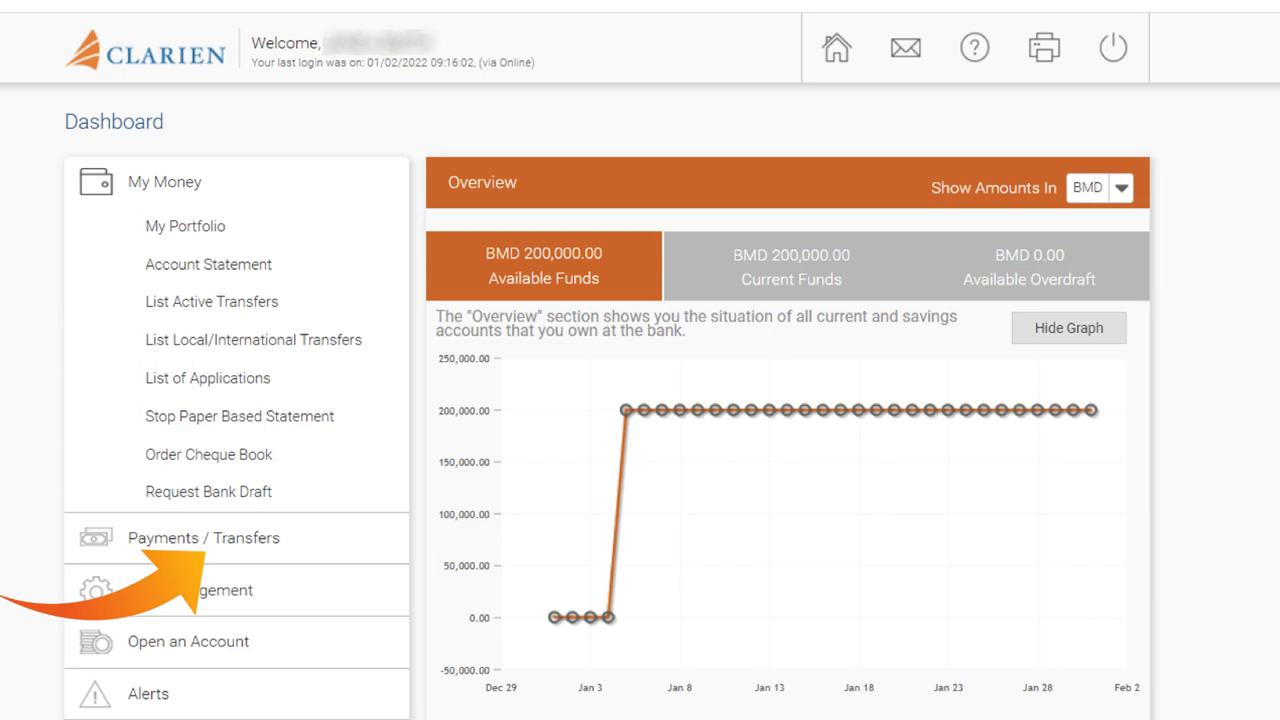
# Step: Open Payments / Transfers from the dashboard's left-hand menu
pyautogui.click(204, 538)
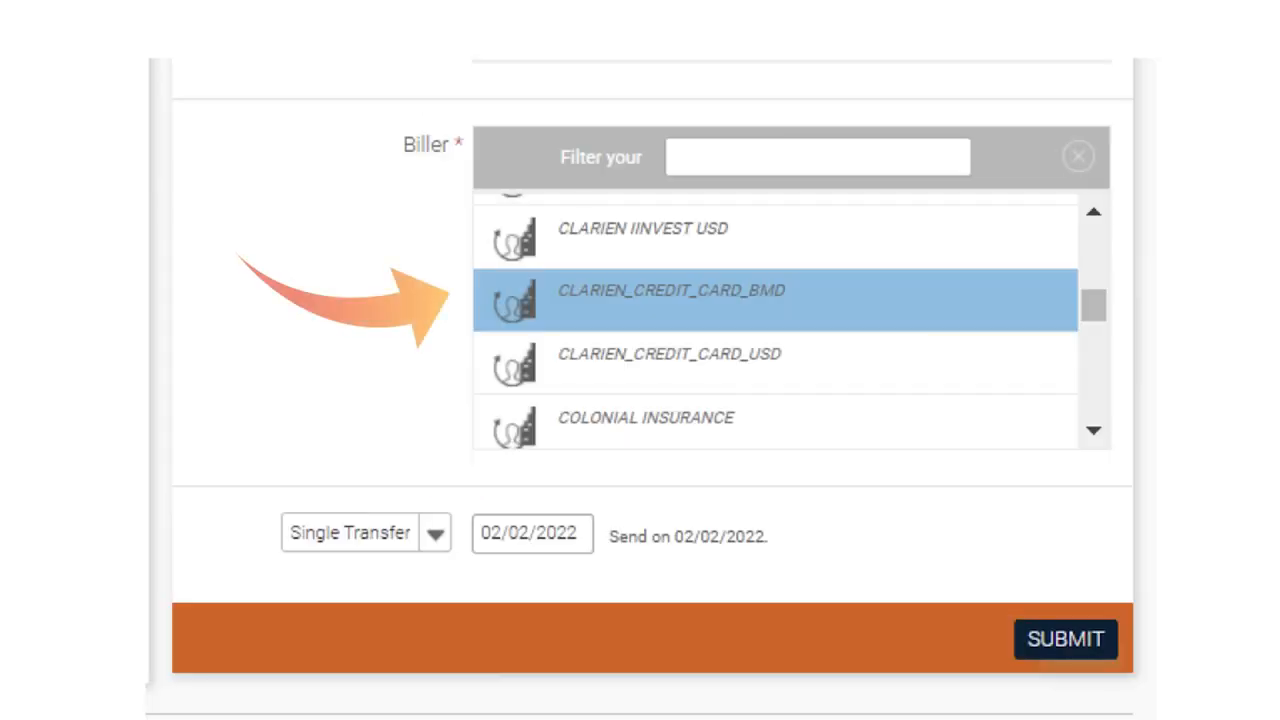
# Step: Choose CLARIEN_CREDIT_CARD_BMD as the biller
pyautogui.click(670, 290)
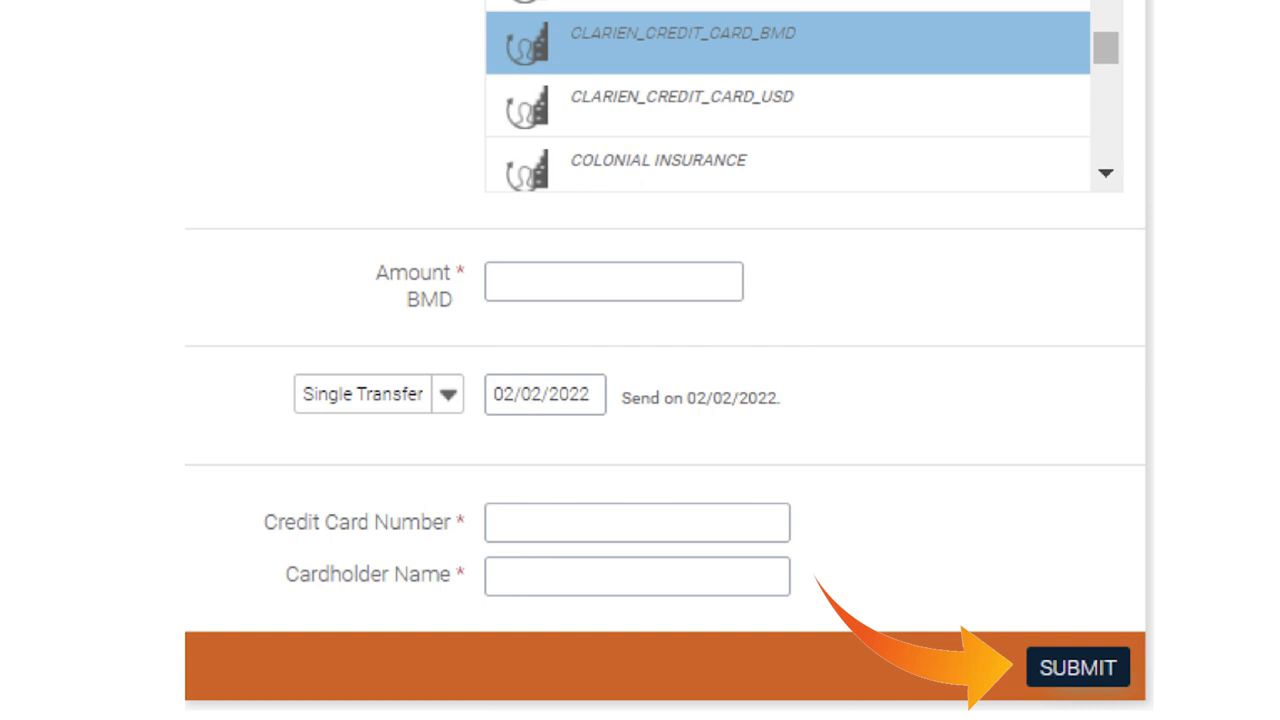
# Step: Submit the single-transfer bill payment dated 02/02/2022
pyautogui.click(1077, 667)
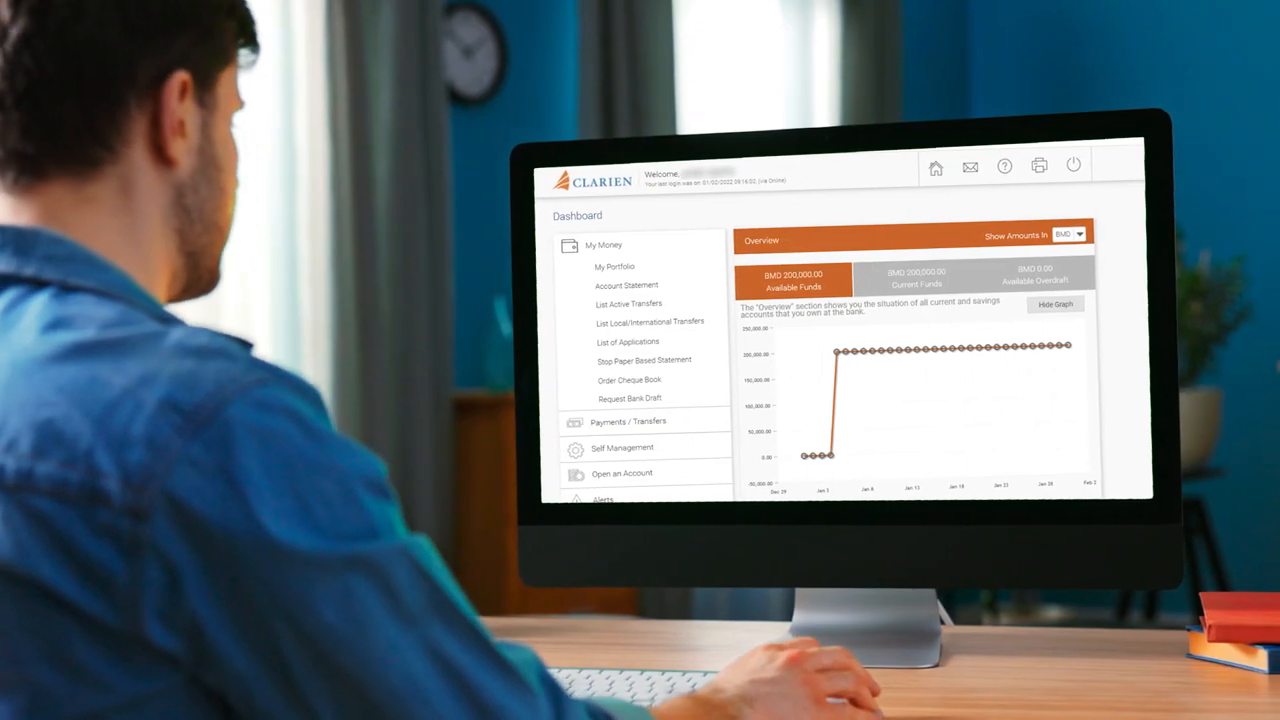